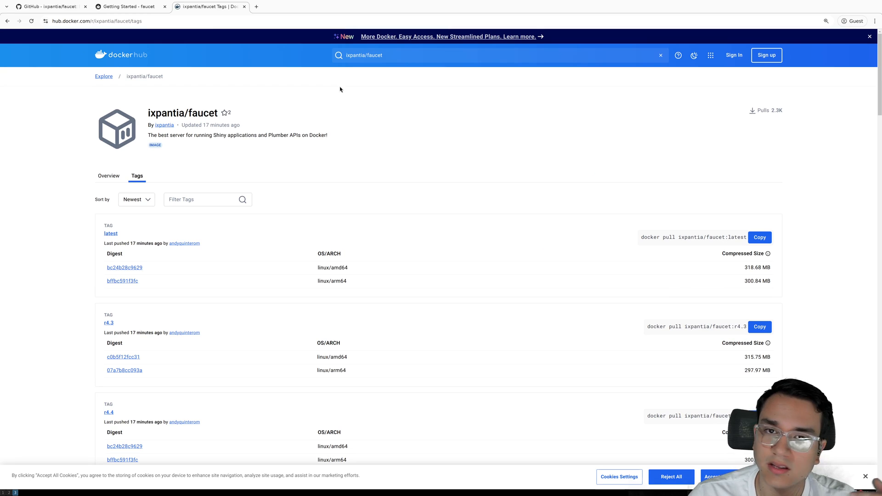
mouse_move(311, 113)
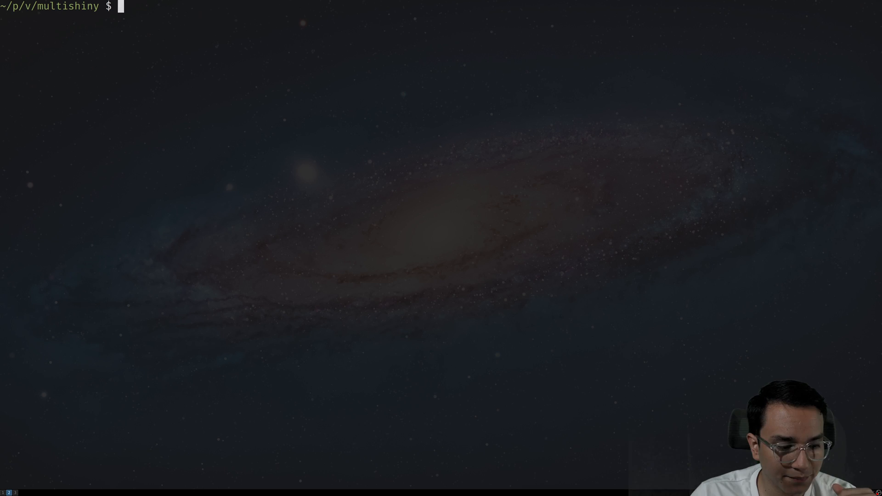
List the project and app1 folder contents with ll, then start nvim on a new Dockerfile.
type("ll")
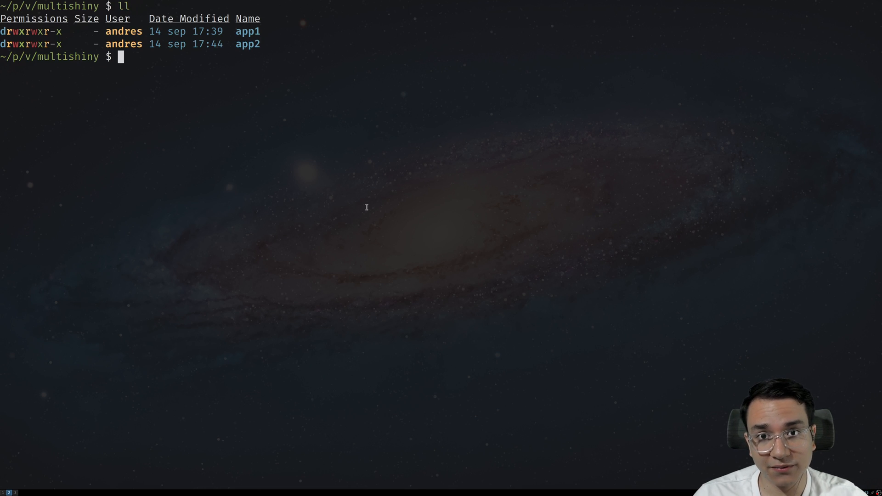
type("ll app1/")
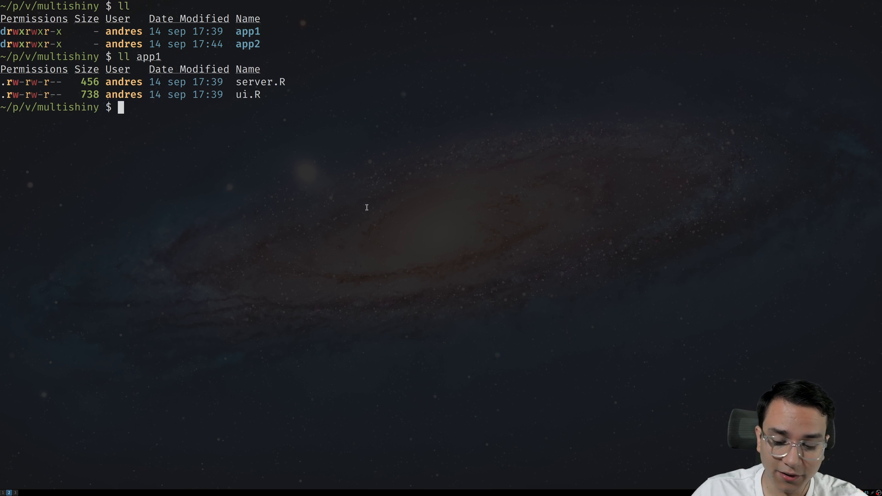
type("ll app1")
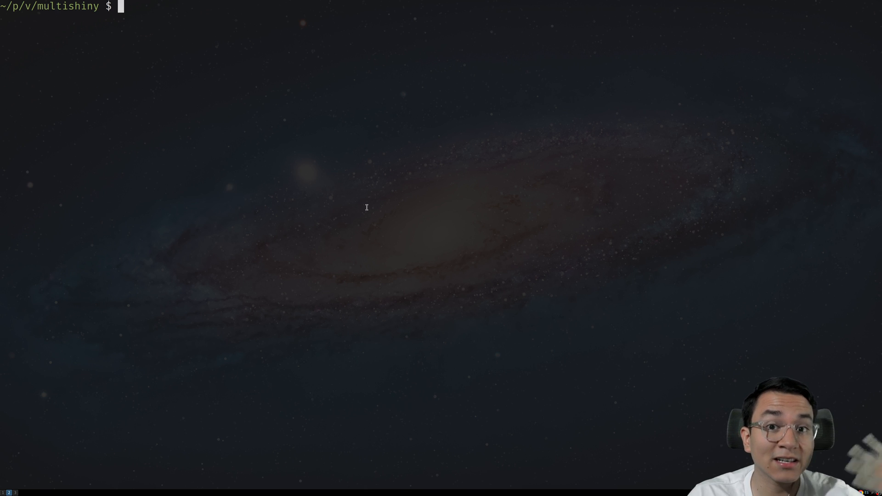
type("nvim")
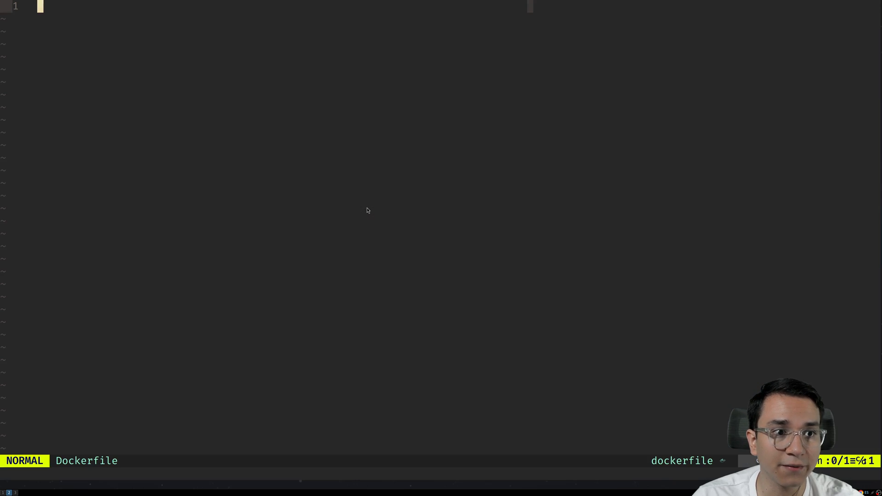
Begin the Dockerfile with FROM ixpantia/faucet:r4.4 as the base image.
key("i")
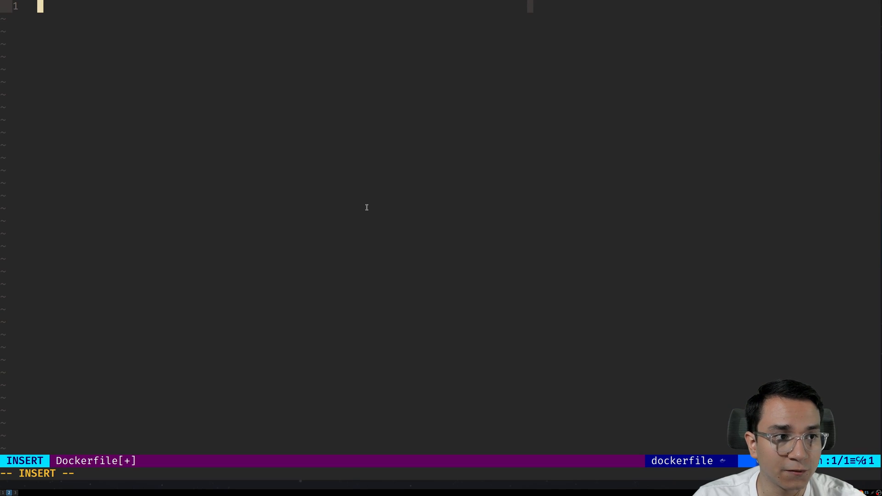
type("FROM ixpantia/fau")
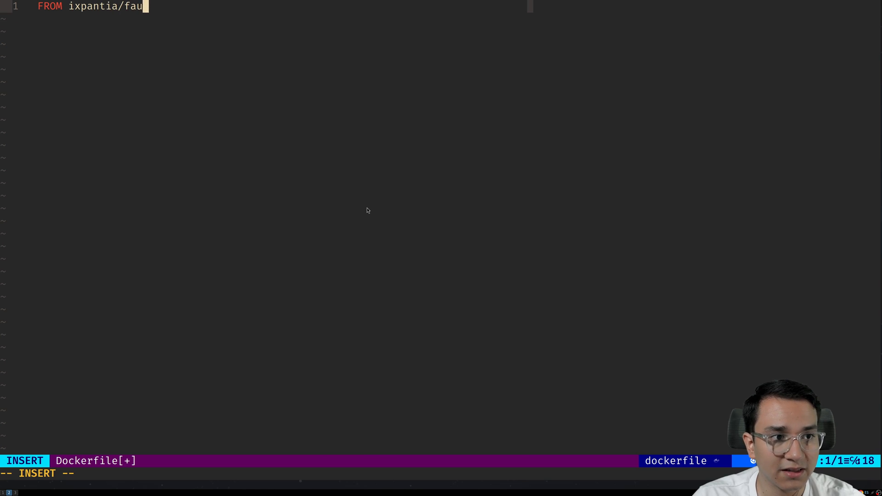
type("cet:r")
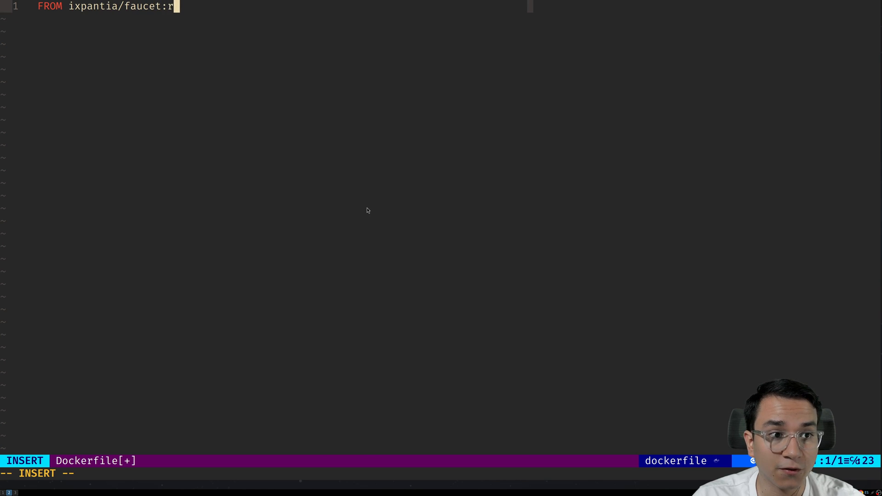
type("4.4")
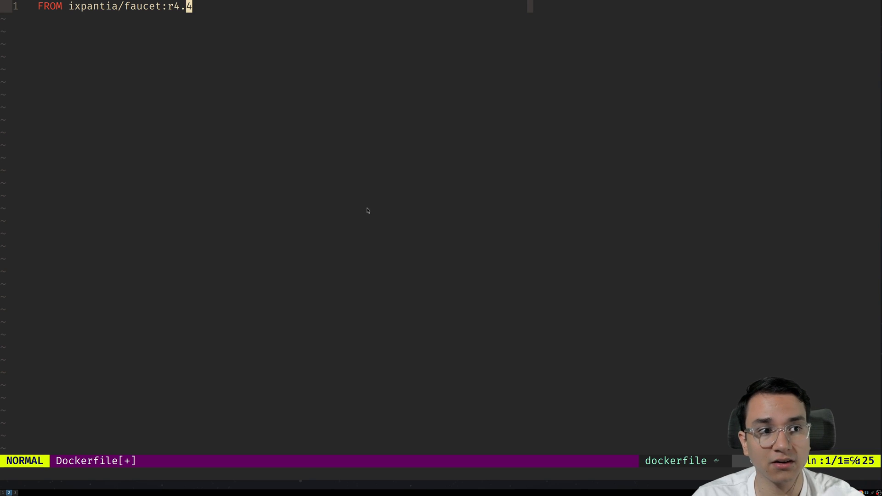
Add a RUN Rscript -e "install.packages('shiny')" line below the base image.
key("o")
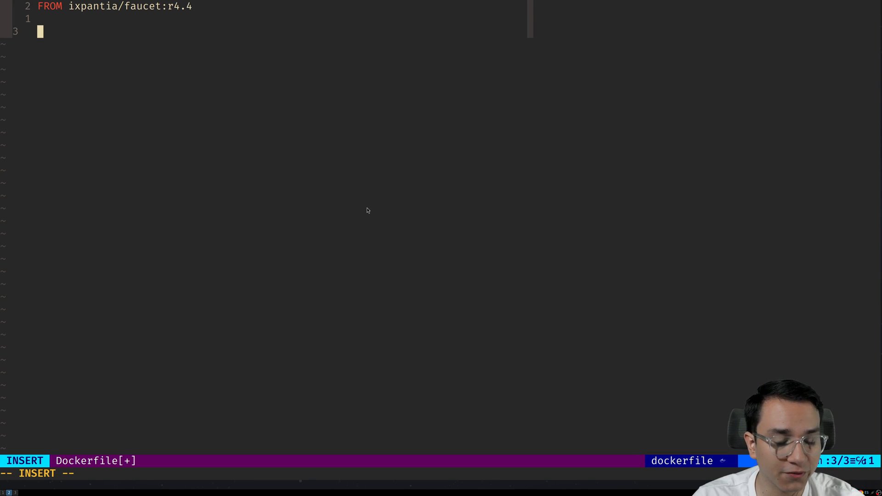
type("RUN Rsri")
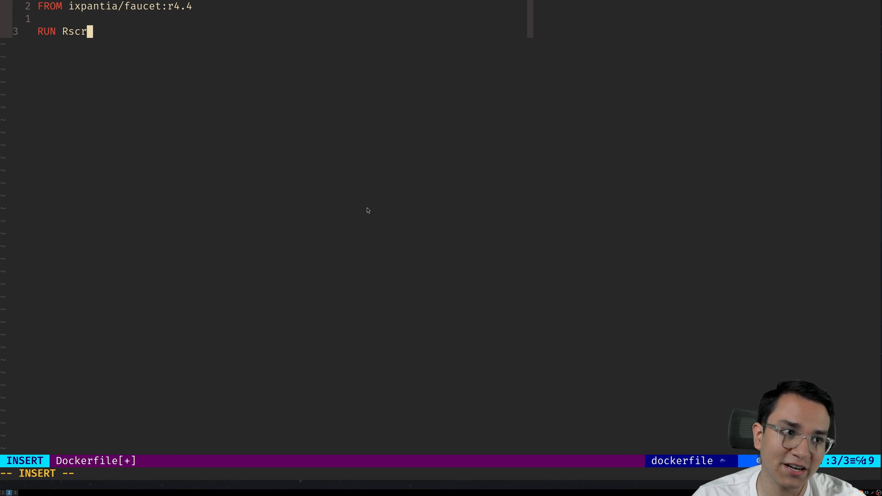
type("ipt -e \"")
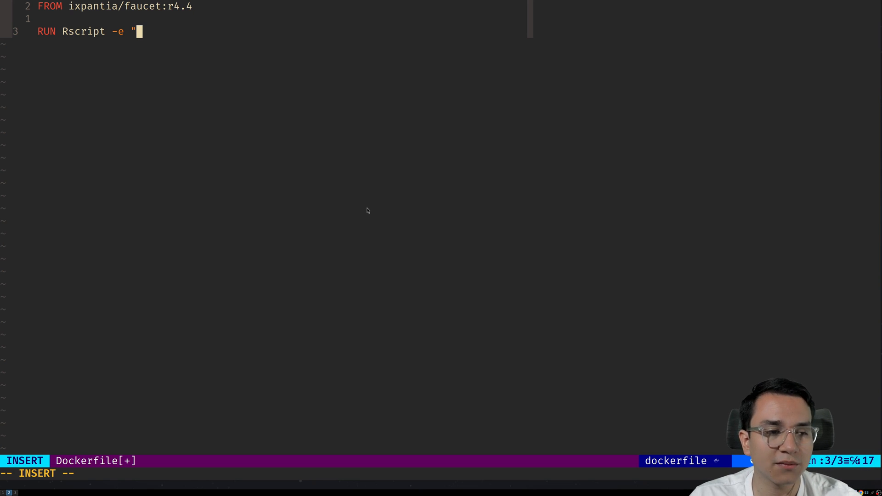
type("inta")
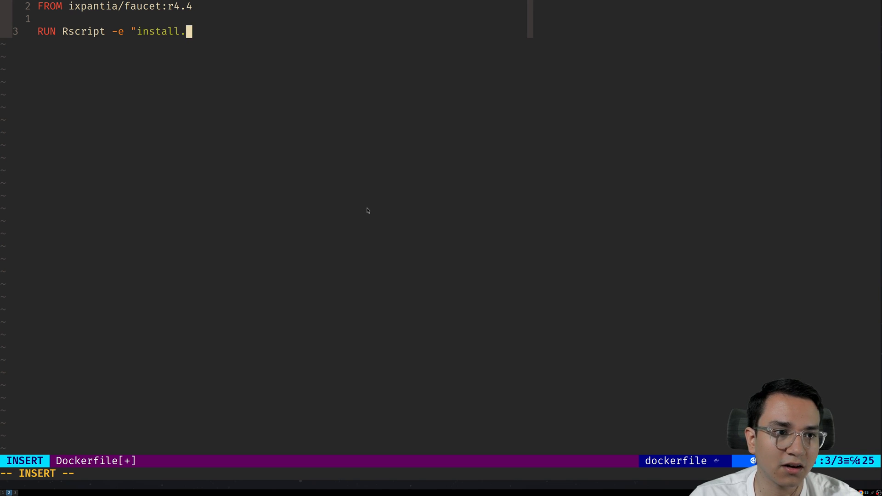
type("packages('sh")
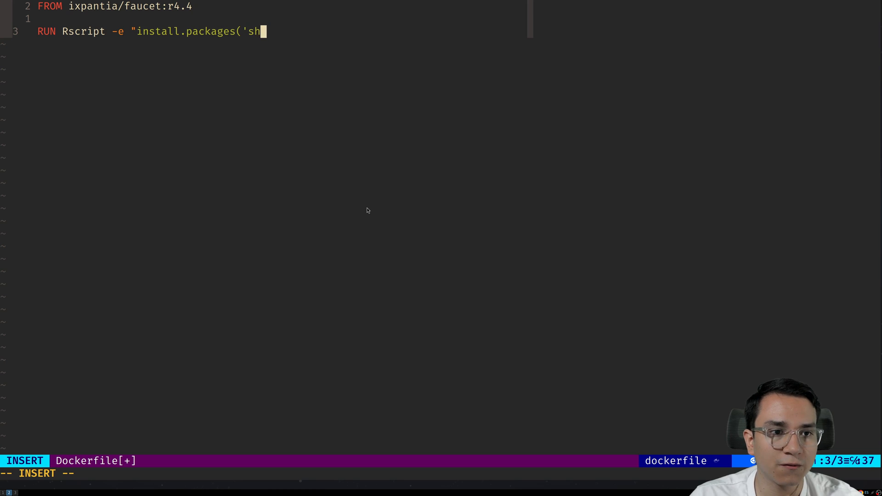
type("iny'")
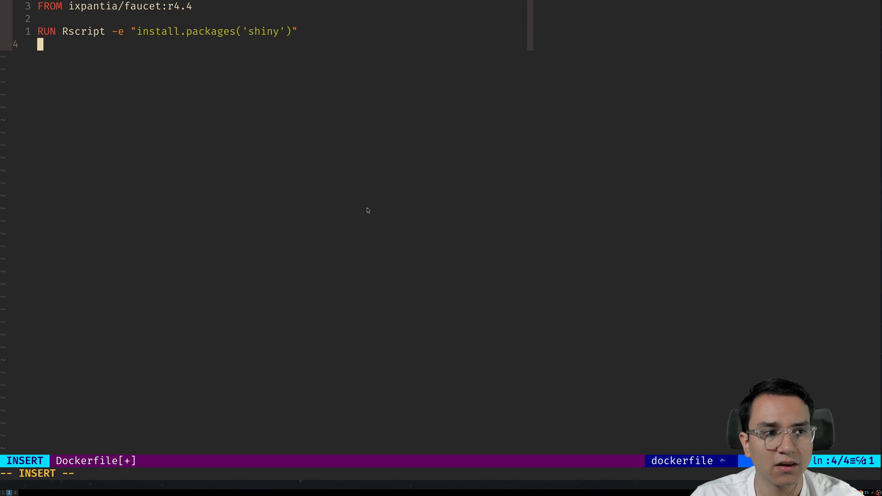
Add a COPY line copying the app1/ folder into the image.
type("COPY")
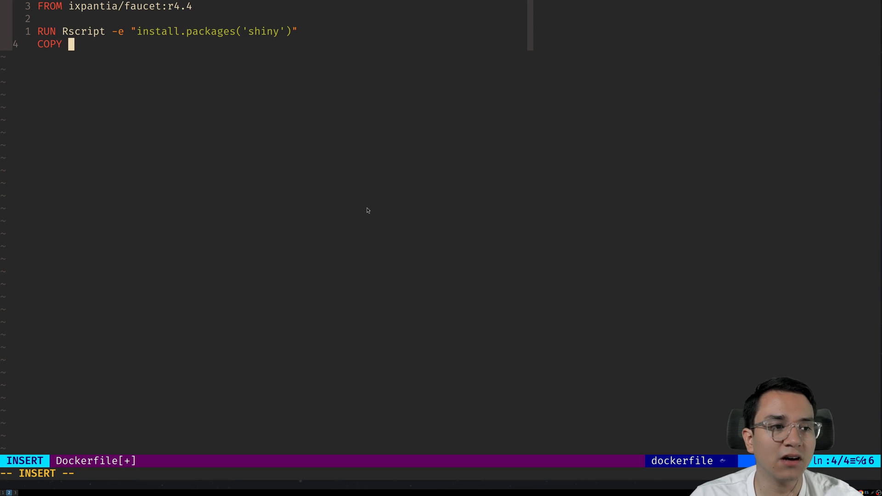
type("app1/ app")
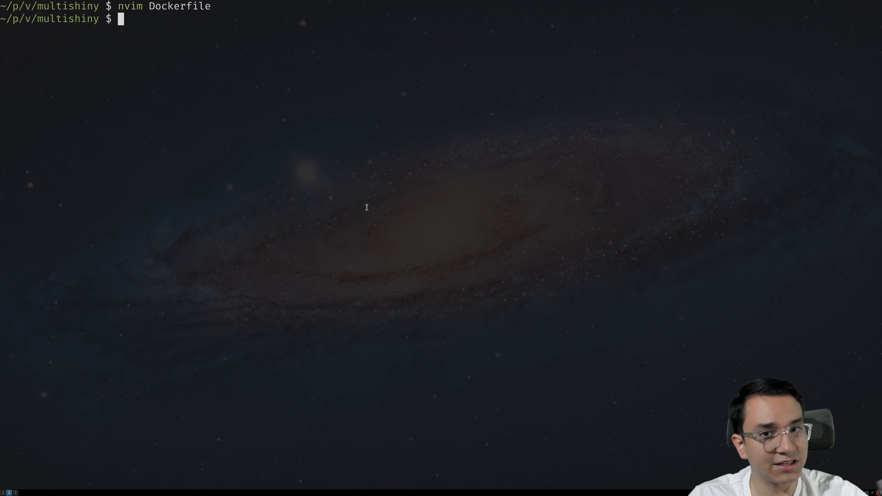
Edit the previous command into nvim frouter.toml to start a new router config file.
type("nvim Dockerfile")
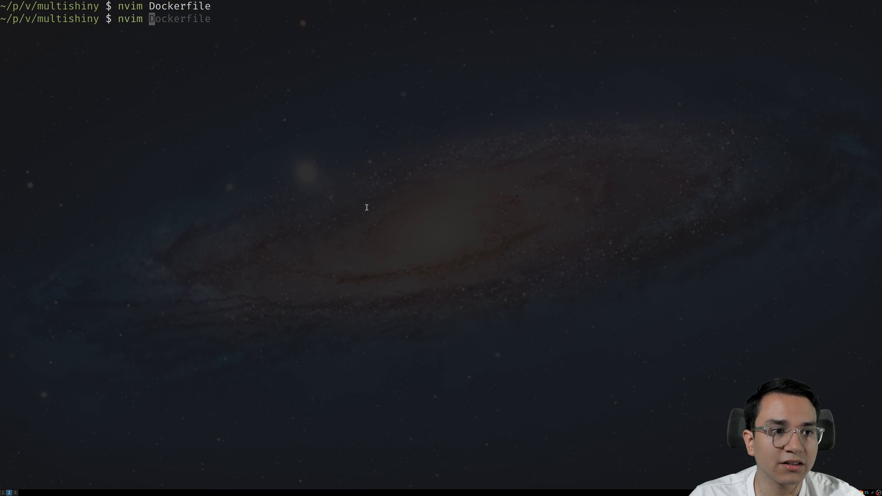
type("frouter.")
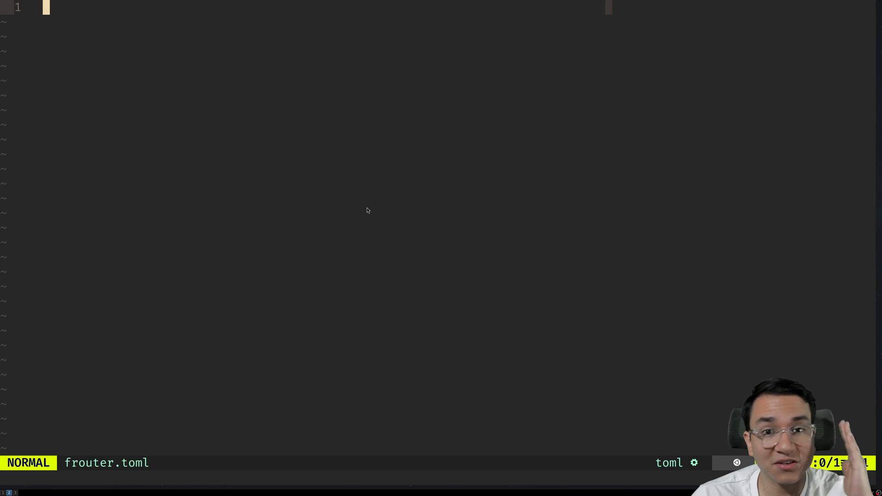
Write a [[router]] table header as the first line of frouter.toml.
key("i")
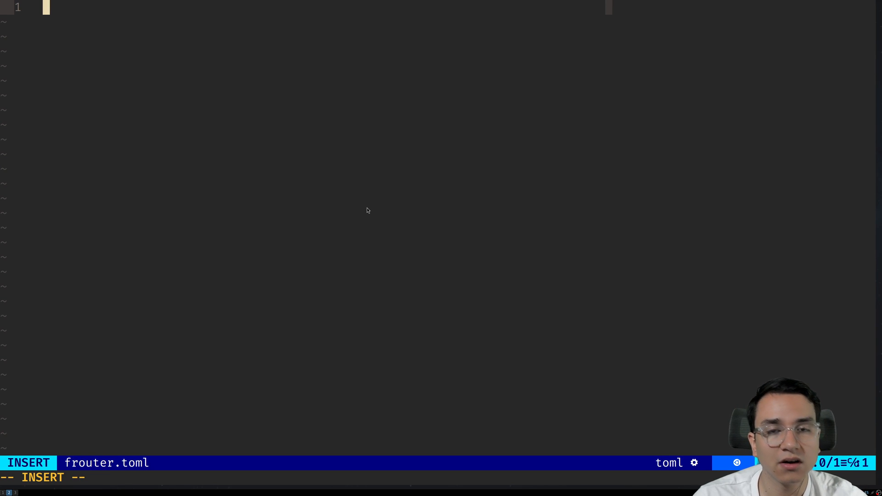
type("[")
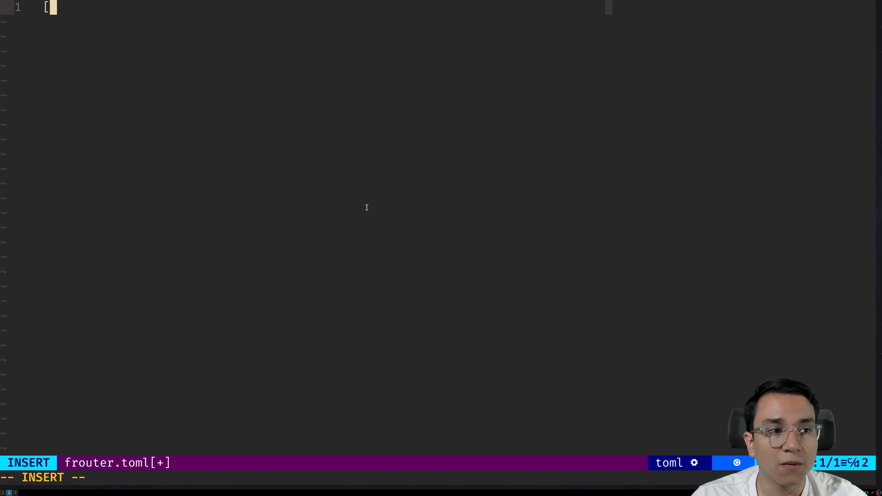
type("[router]]")
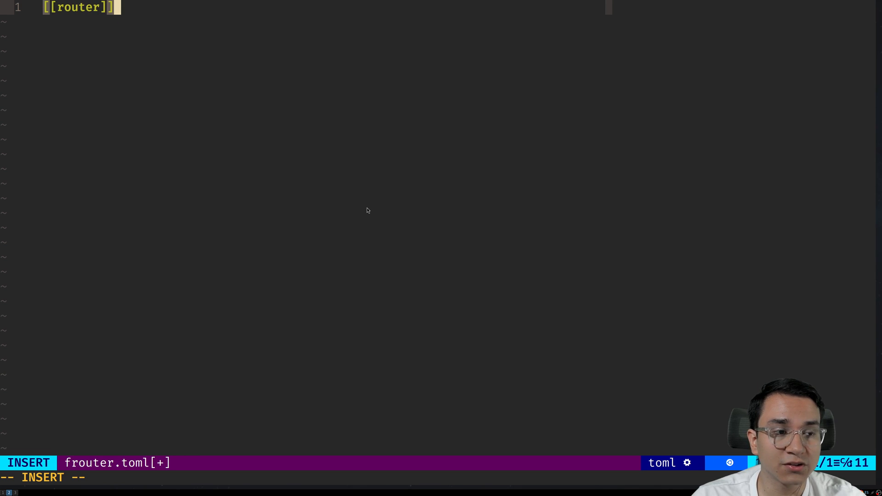
key("Escape")
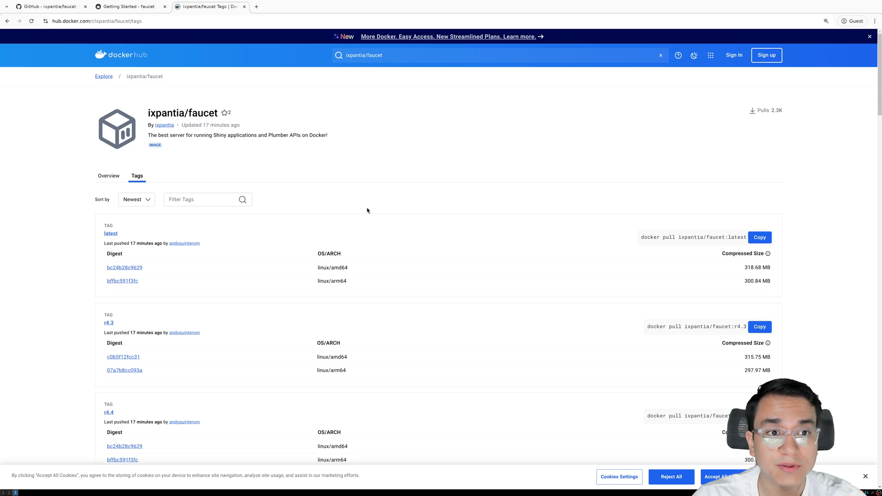
Switch to the faucet Getting Started docs showing the example frouter.toml routes.
left_click(129, 6)
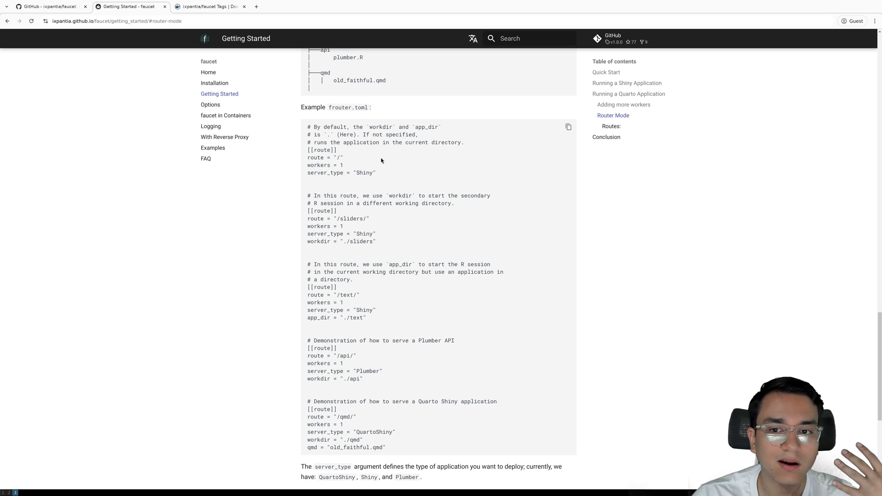
mouse_move(340, 187)
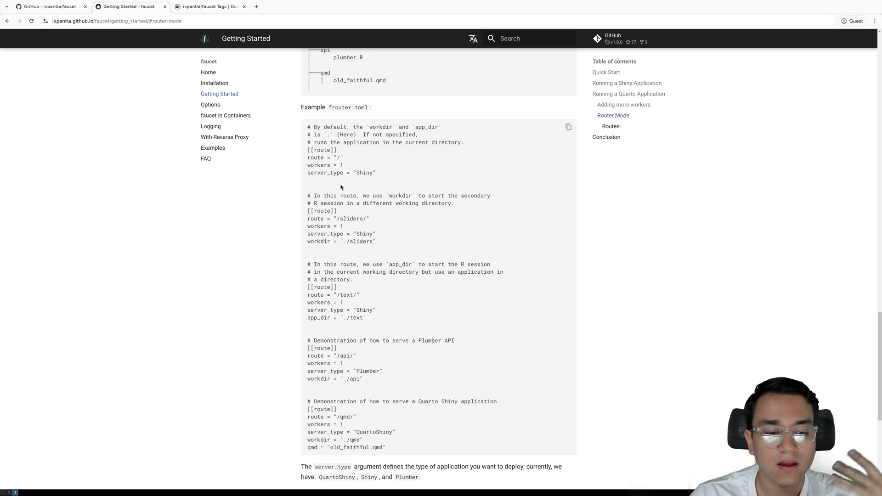
mouse_move(335, 229)
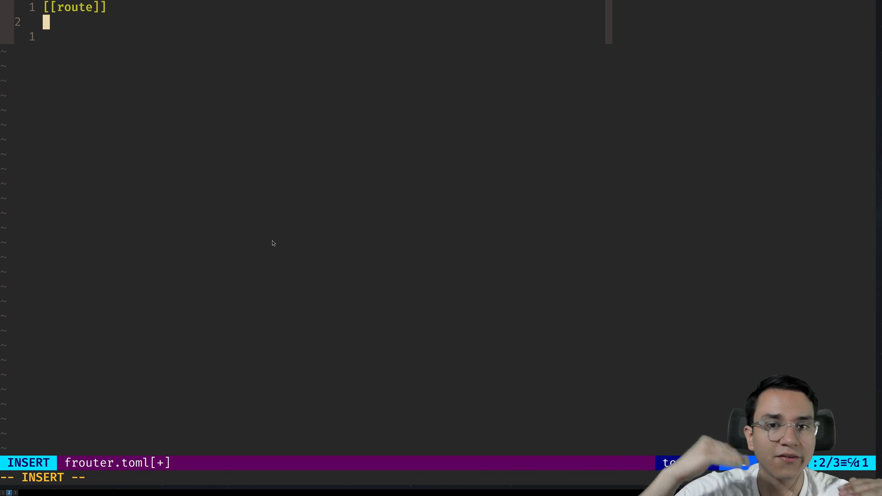
Add route = "/app2/" under the route table, checking the docs example.
type("route = \"")
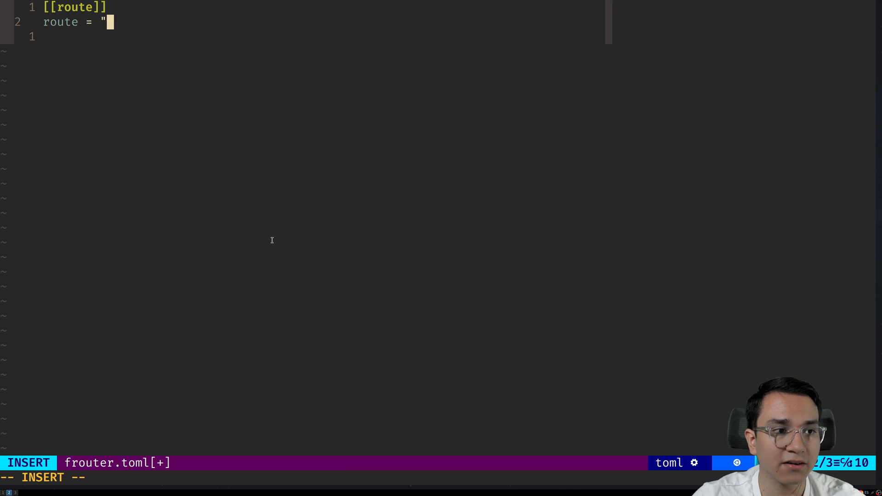
type("/a")
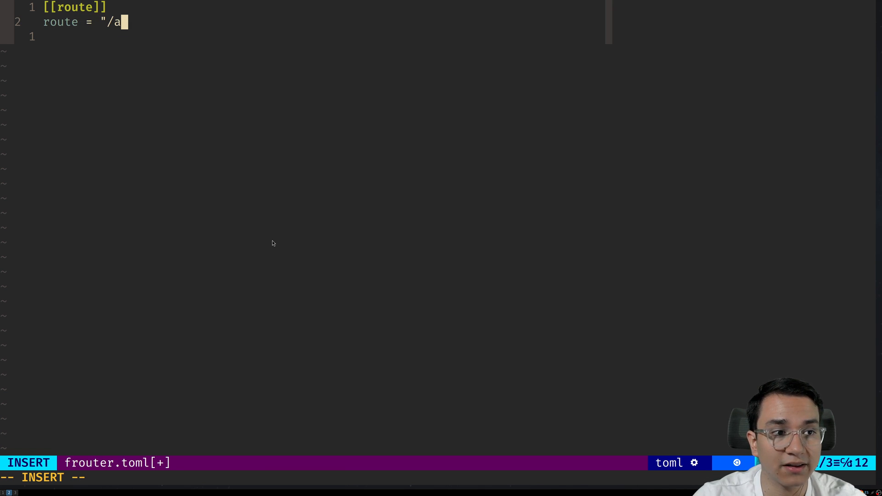
type("pp2/")
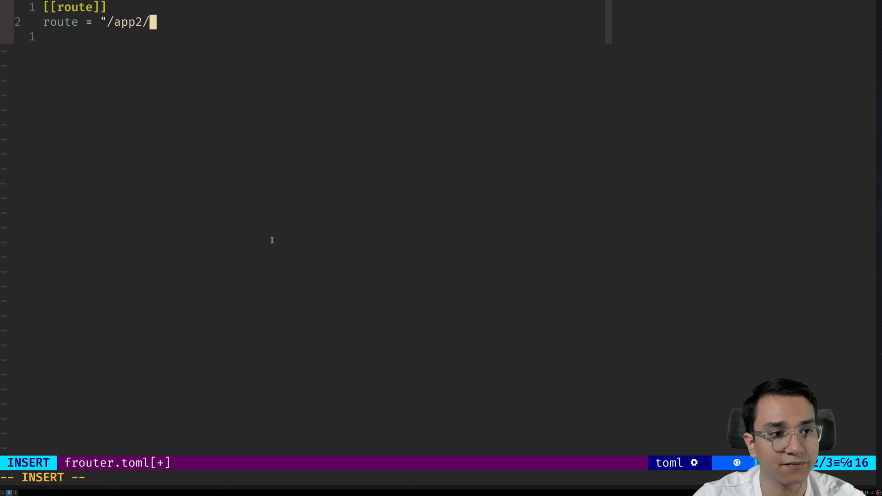
key("Escape")
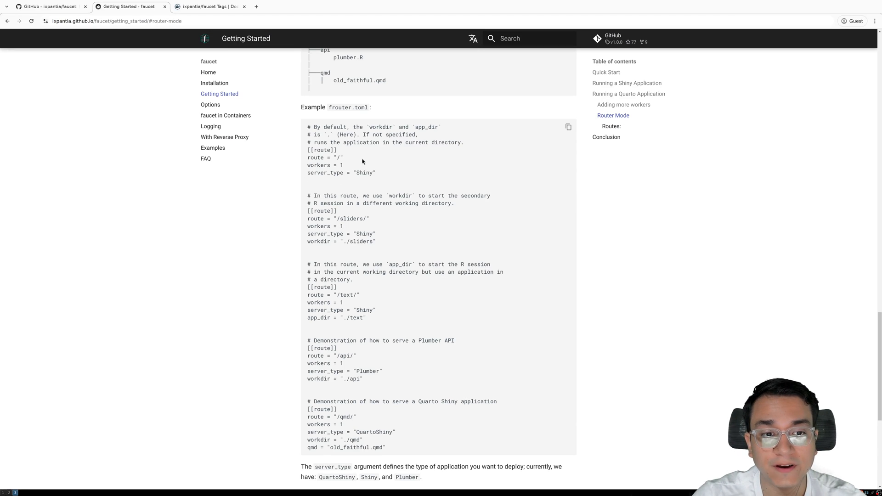
double_click(325, 165)
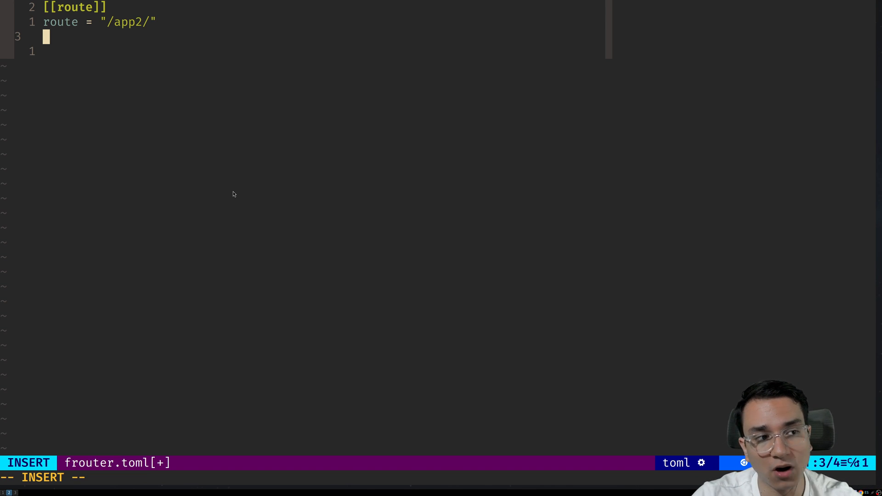
Give the /app2/ route workers = 1, server_type = "Shiny" and workdir = "app2", then begin another table.
type("wor")
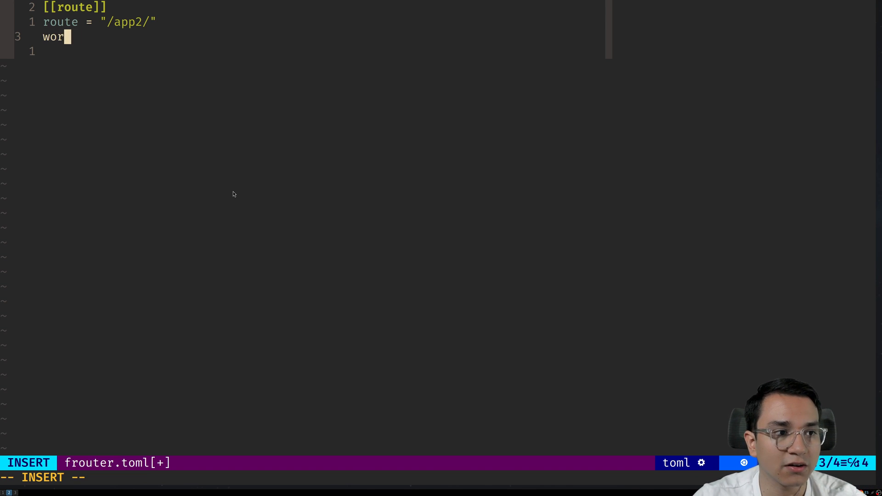
type("kers = 1")
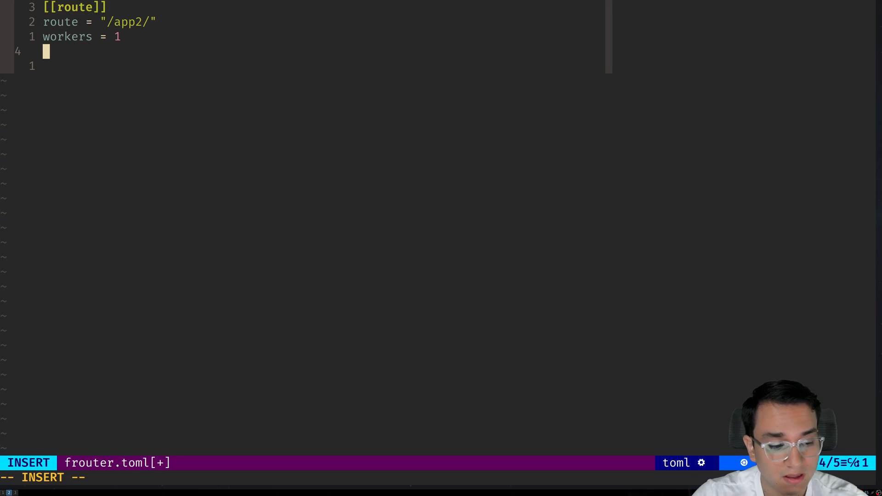
type("server")
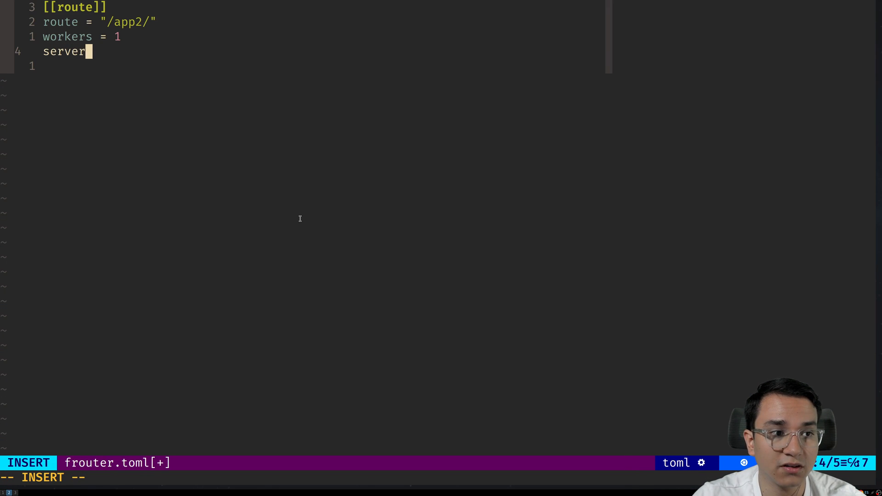
type("_type = \"Shiny\"")
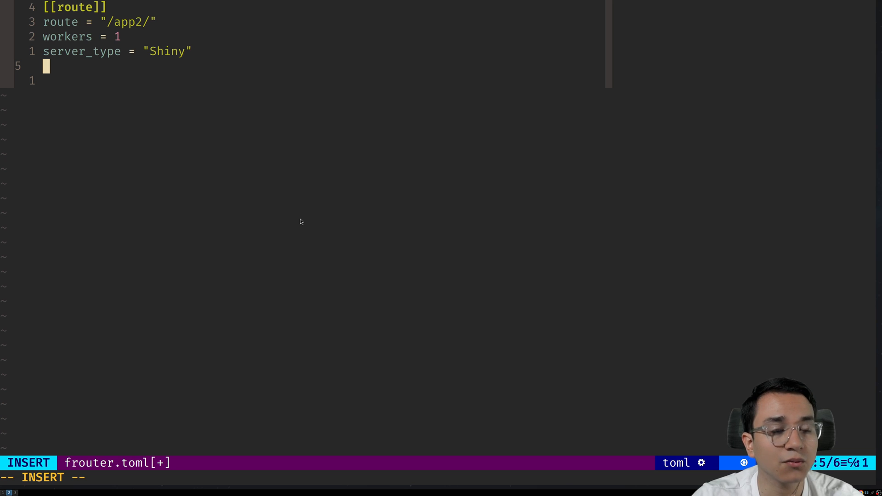
type("workd")
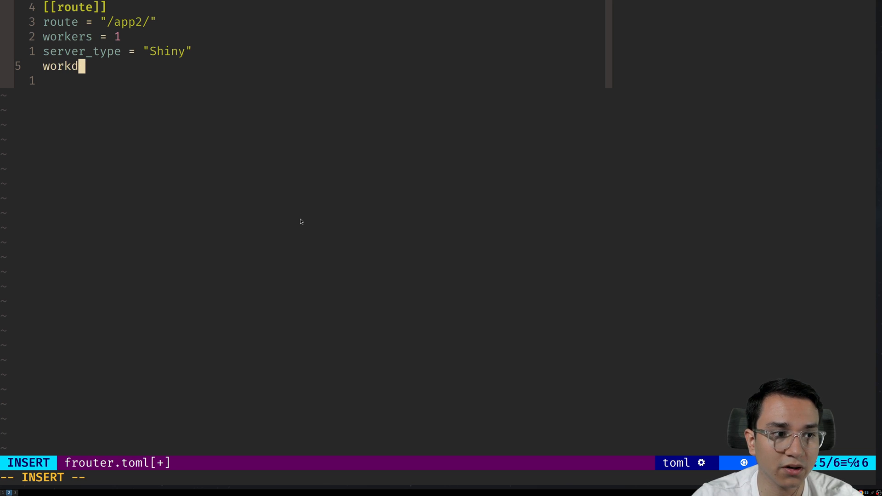
type("ir = \"app\"")
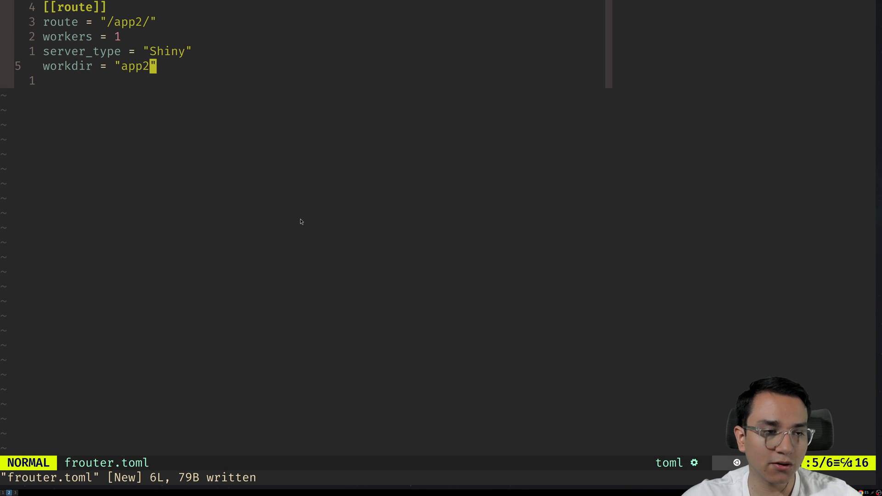
type("[[")
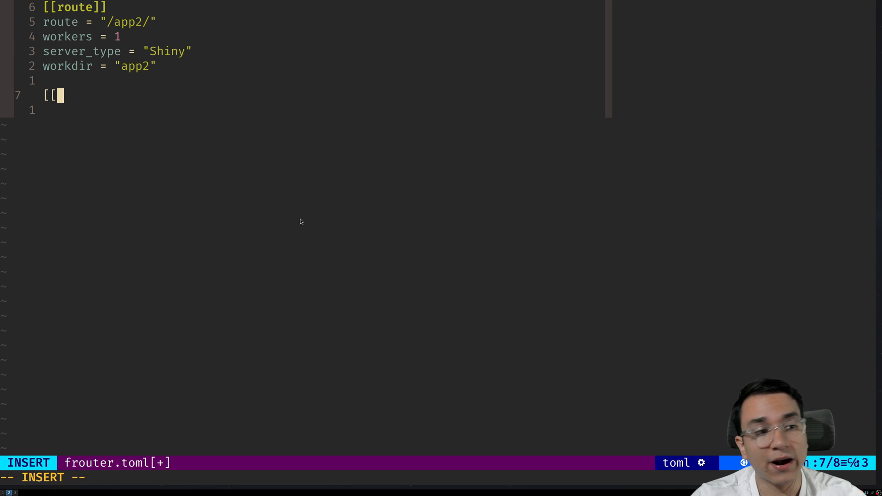
Add a second [[route]] for route = "/" with workers = 2 and a Shiny server_type line.
type("route")
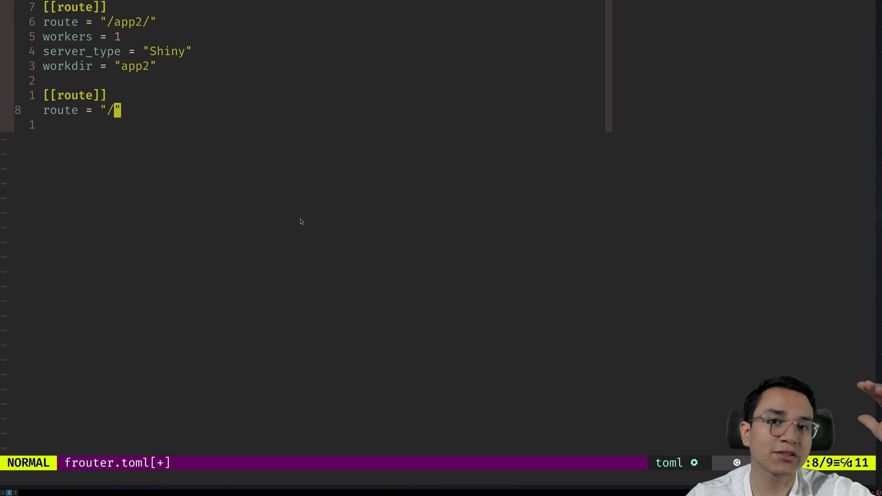
key("o")
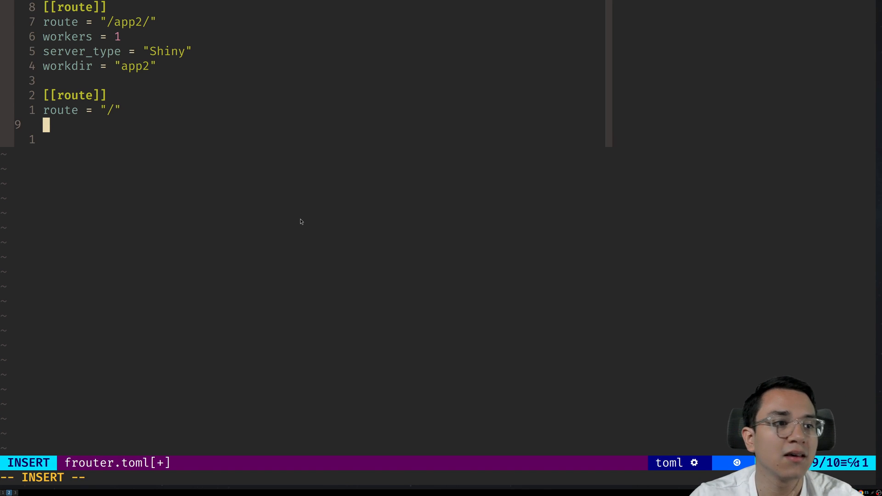
type("woerk")
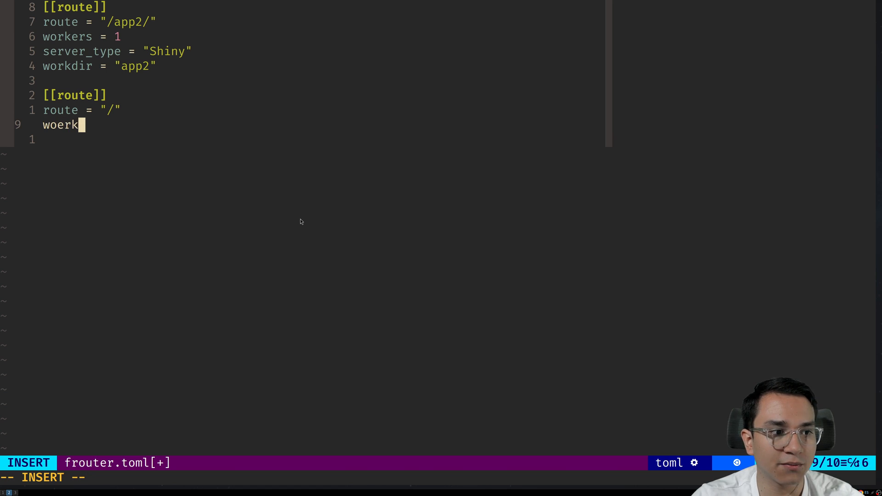
type("workers = 2")
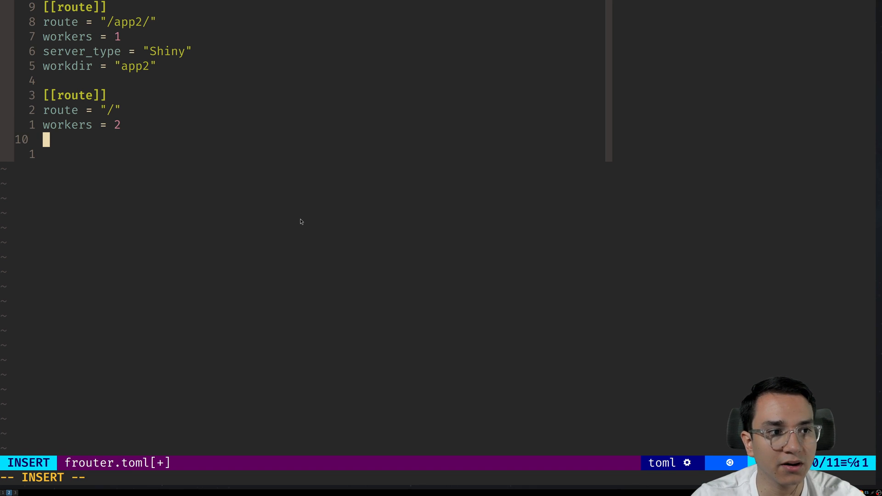
type("server_type = \"S")
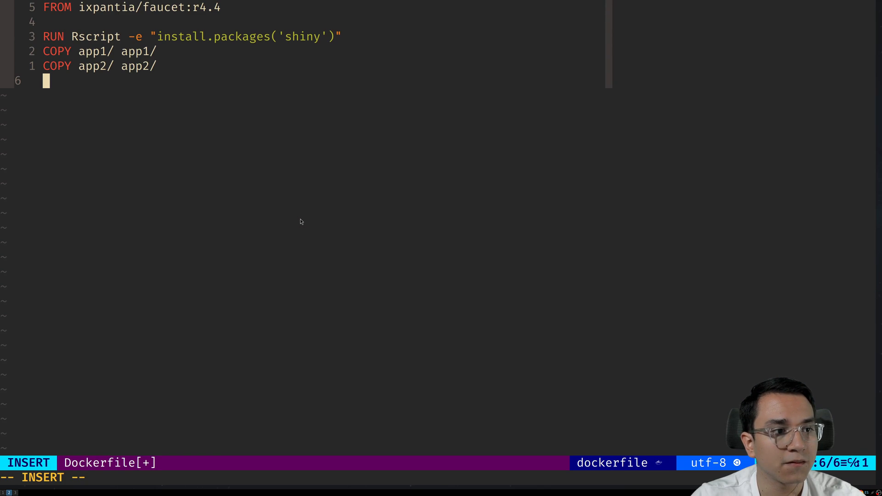
Finish the Dockerfile with COPY frouter.toml and CMD ["router"], then save and quit with :wq.
type("COPY frounter")
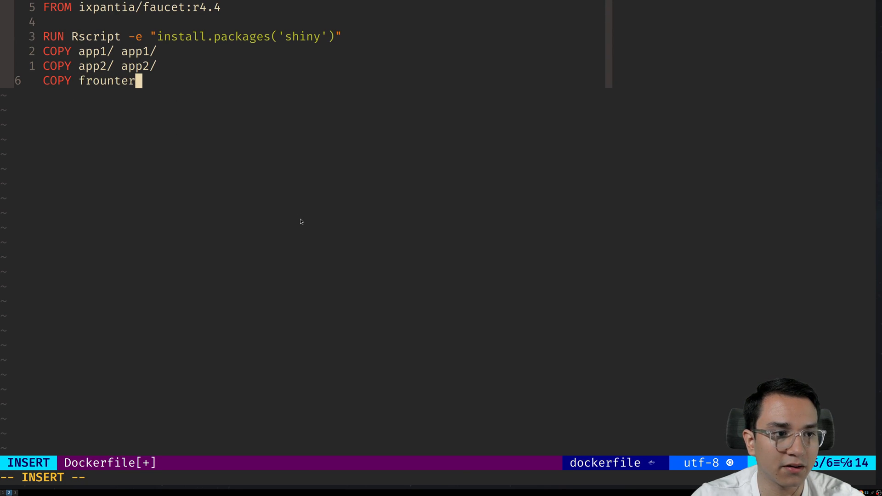
type(".toml")
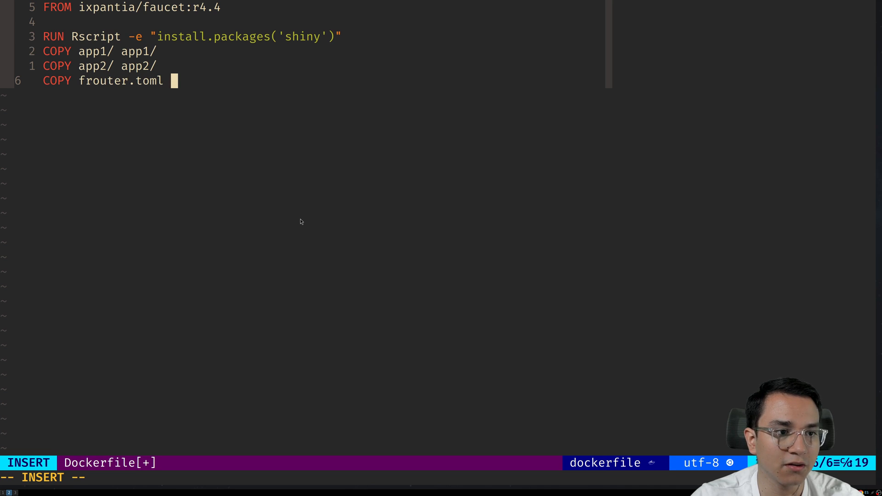
type("frouter.toml")
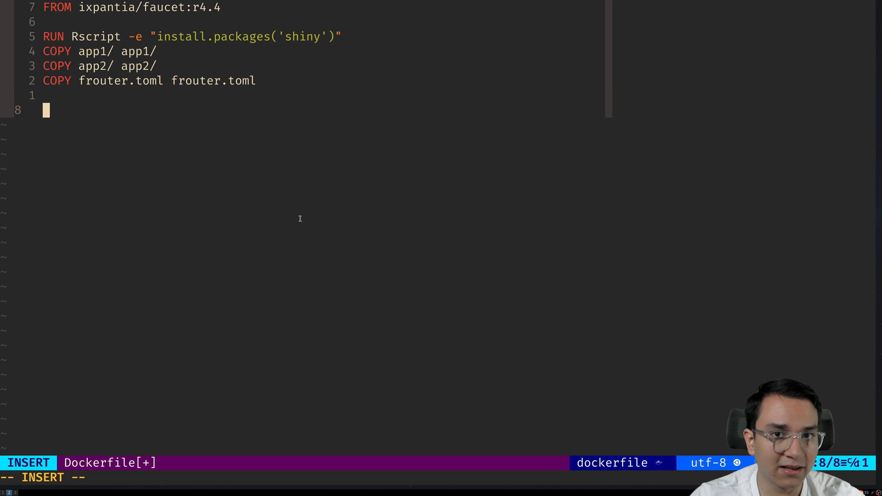
type("CMD [\"router\"")
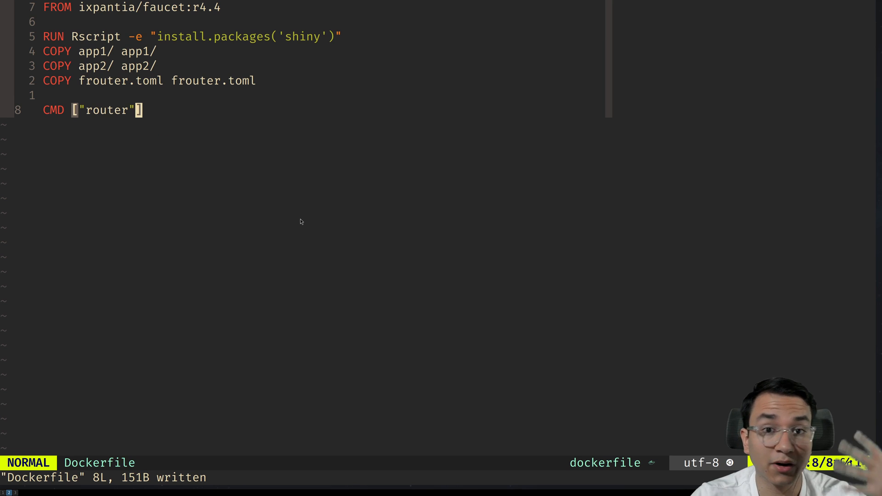
type(":wq")
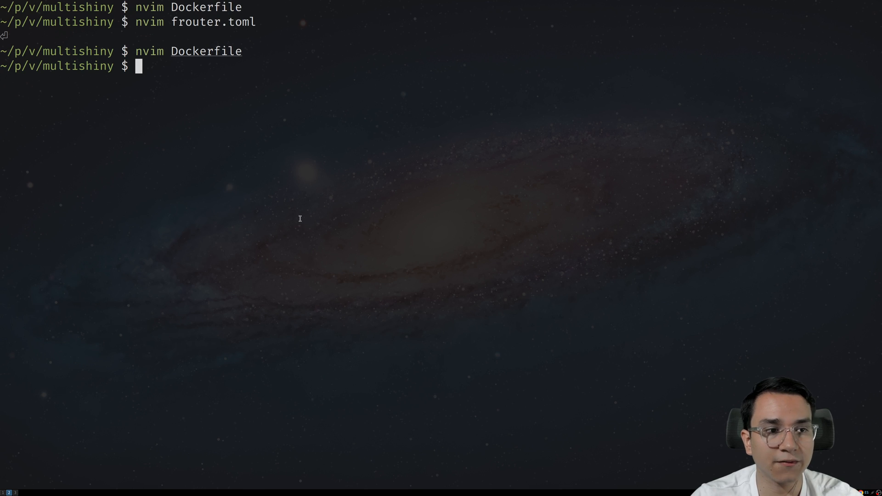
Build the Docker image from the project folder with docker build -t multishiny.
type("docker")
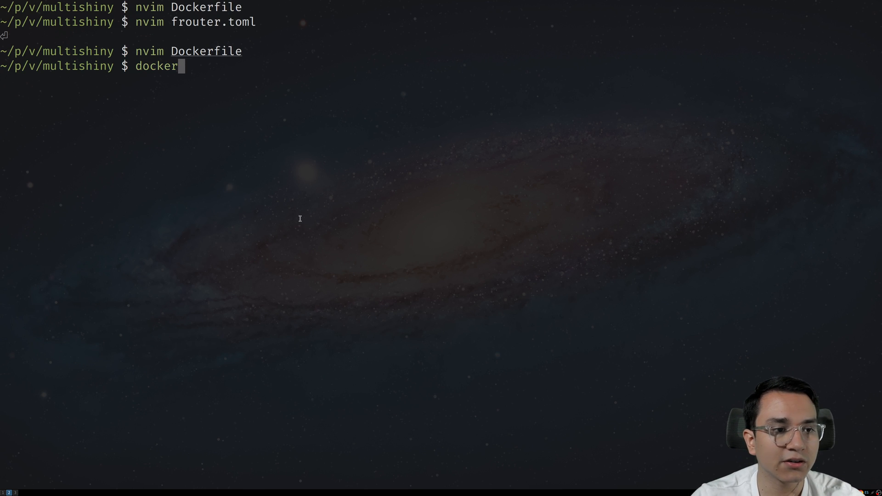
type("build -t multishiny .")
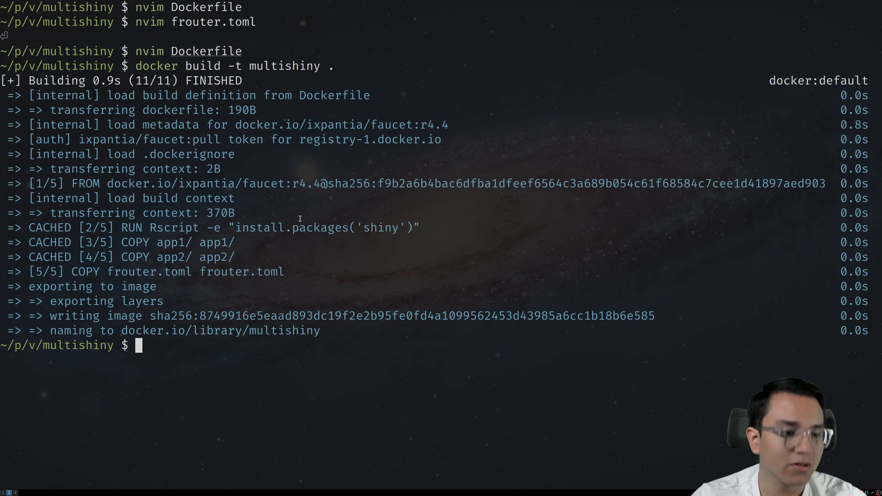
Start the container with docker run --rm -it -p 3838:3838 multishiny.
type("docker run")
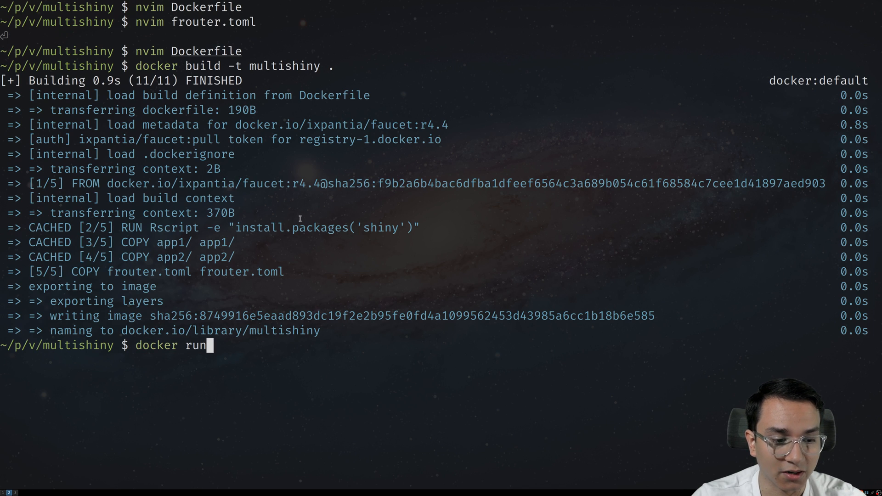
type("--rm")
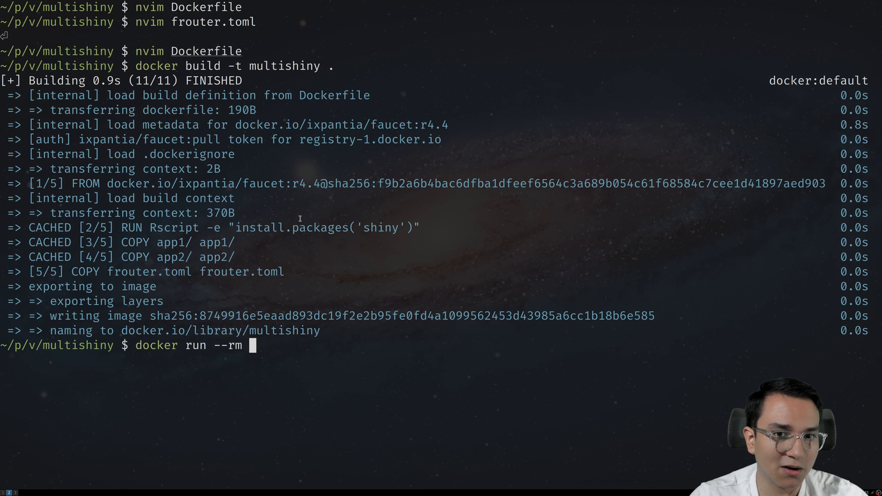
type("-it")
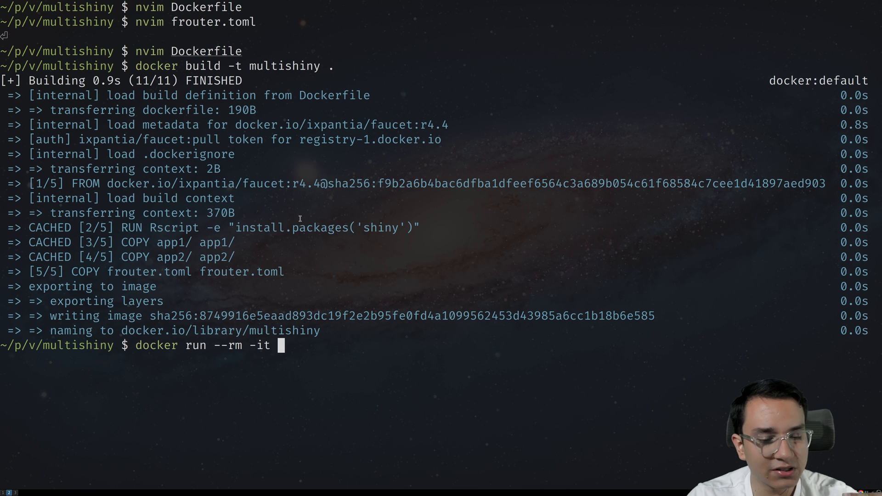
type("-p")
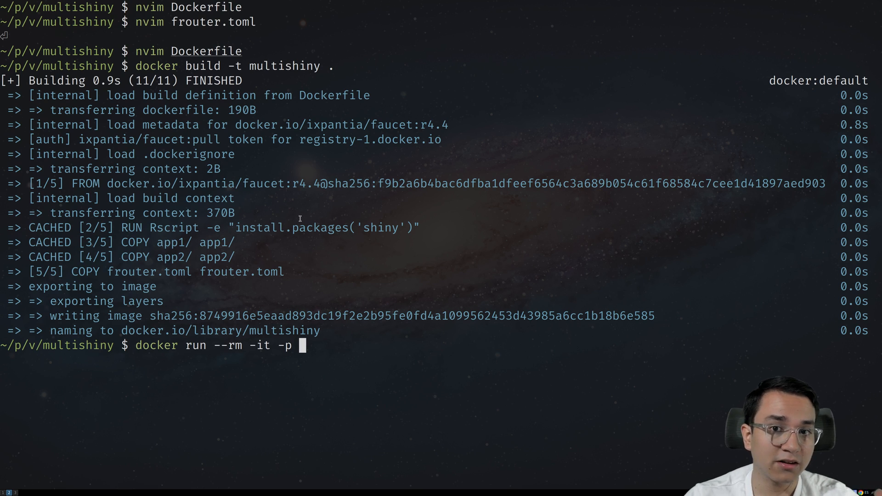
type("3")
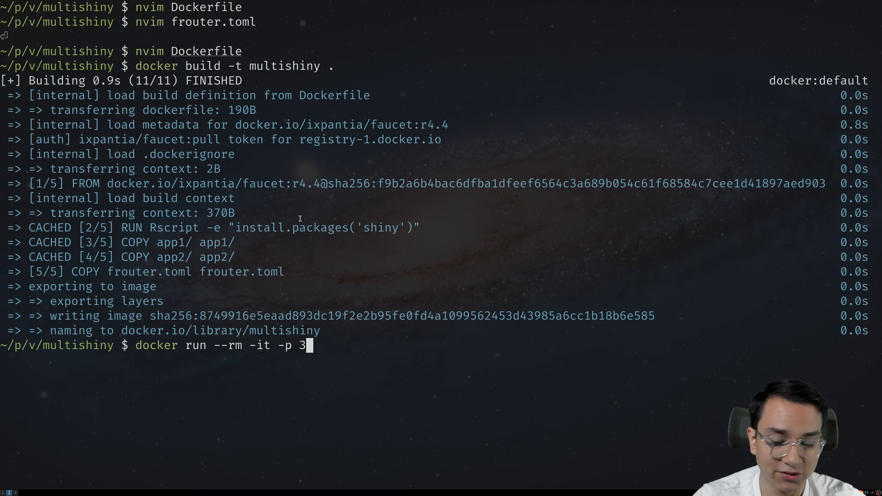
type("838:383")
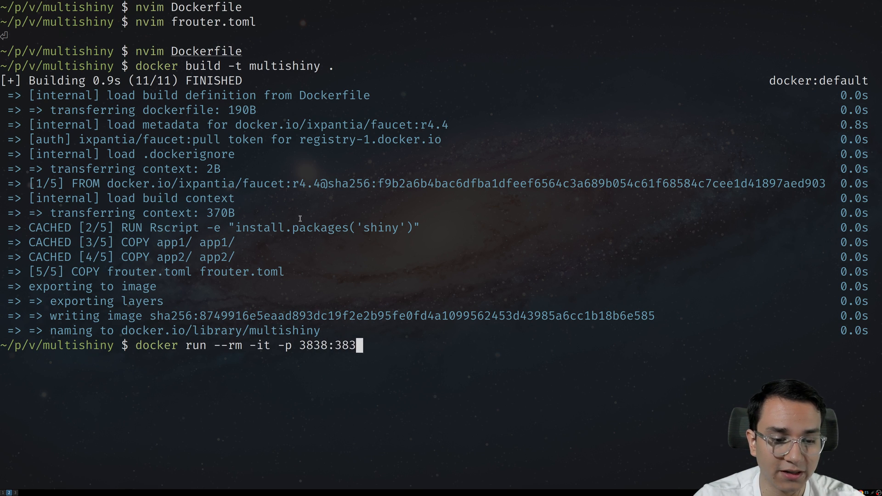
type("8")
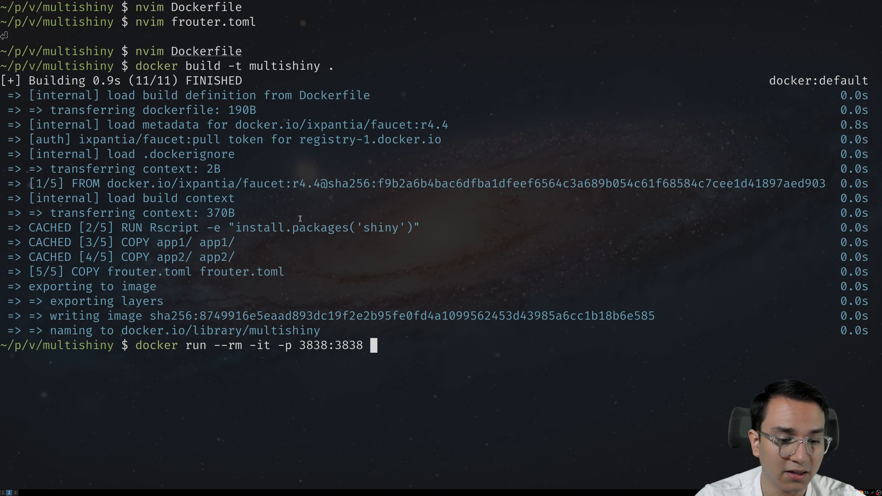
type("multishiny")
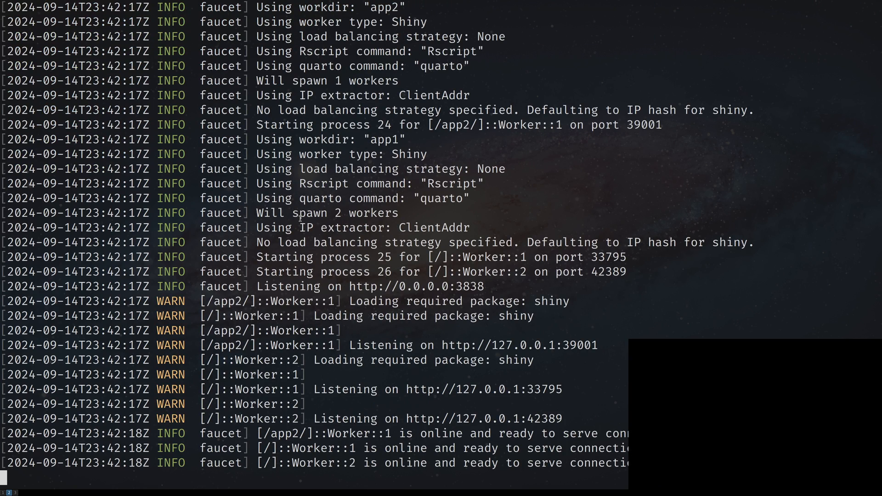
mouse_move(229, 297)
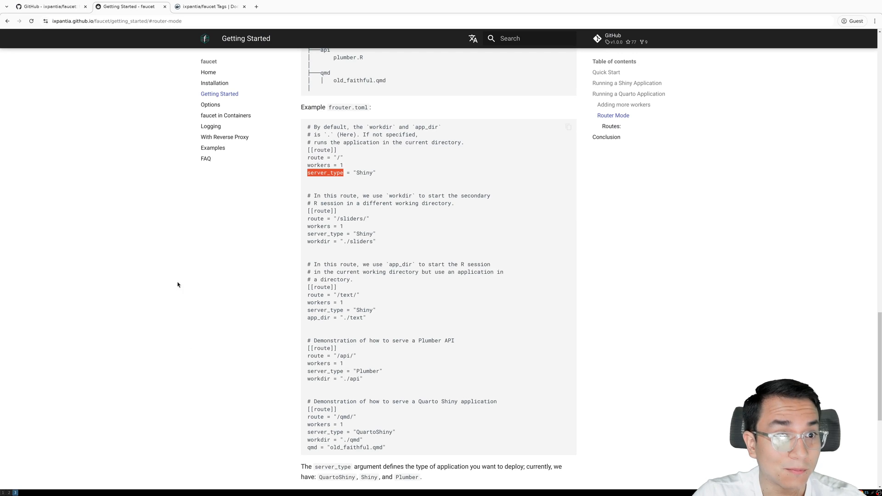
Load App 1 at localhost:3838 in a new browser tab.
left_click(335, 7)
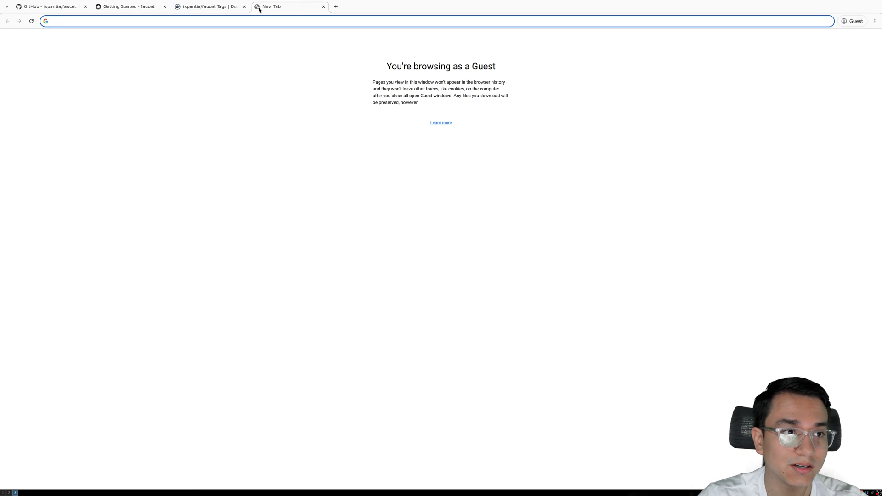
type("localhost:373")
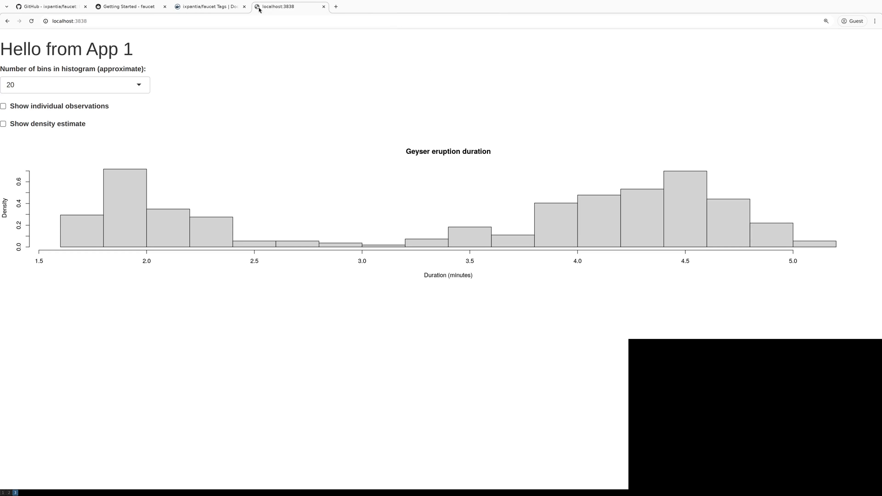
Show 50 bins with the density estimate curve and bandwidth adjustment raised to 1.8.
left_click(74, 84)
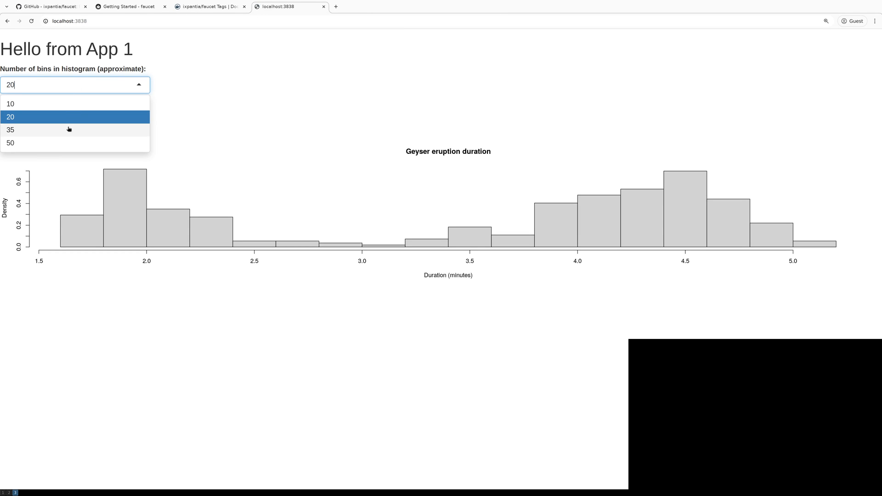
left_click(10, 143)
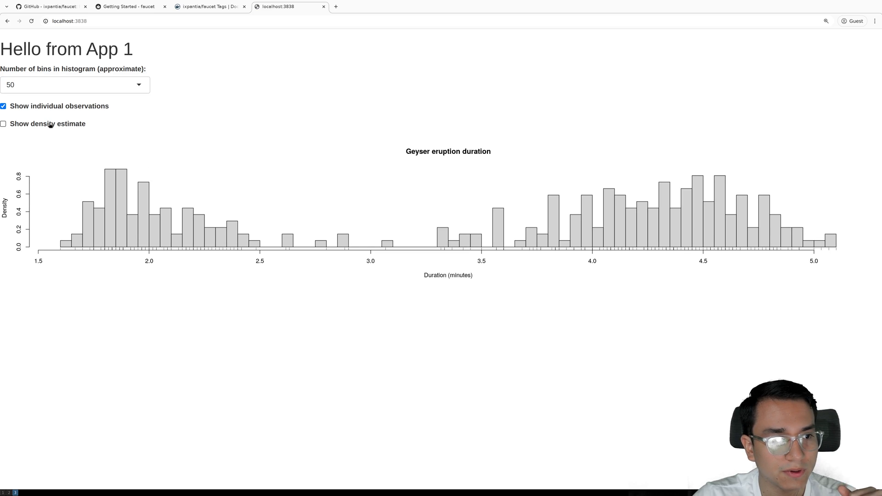
left_click(3, 124)
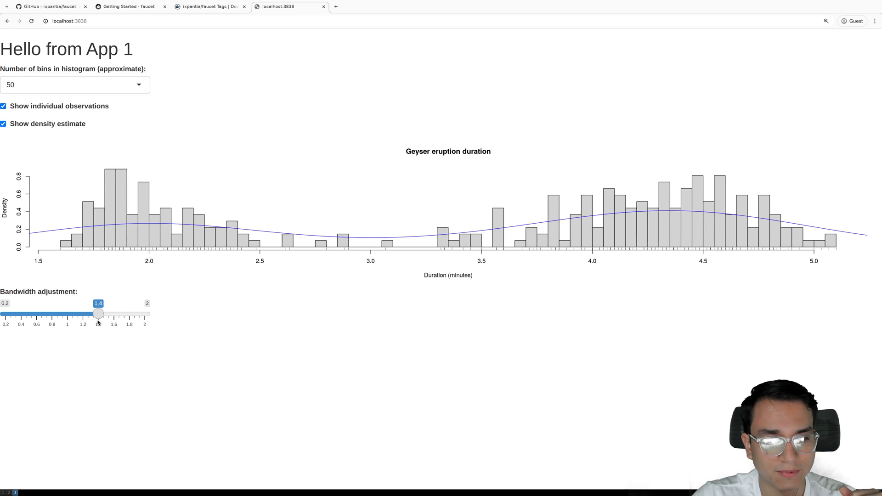
left_click_drag(97, 314, 129, 313)
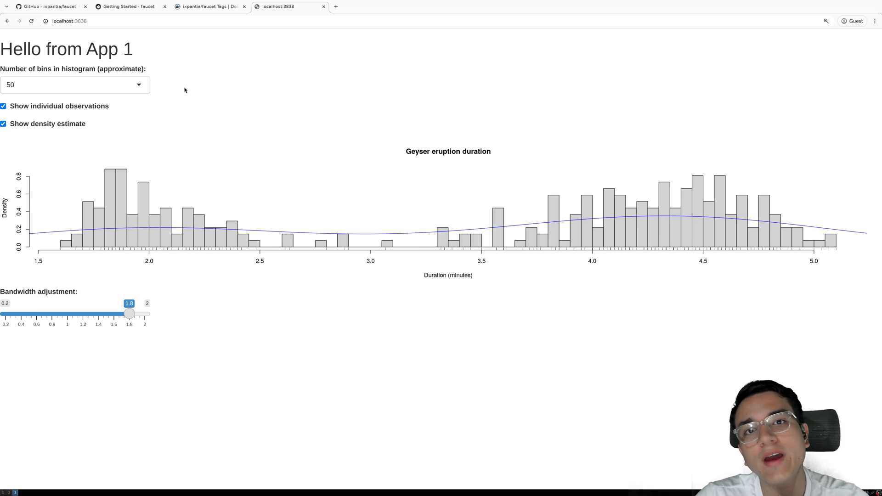
left_click(67, 21)
type("/app2/")
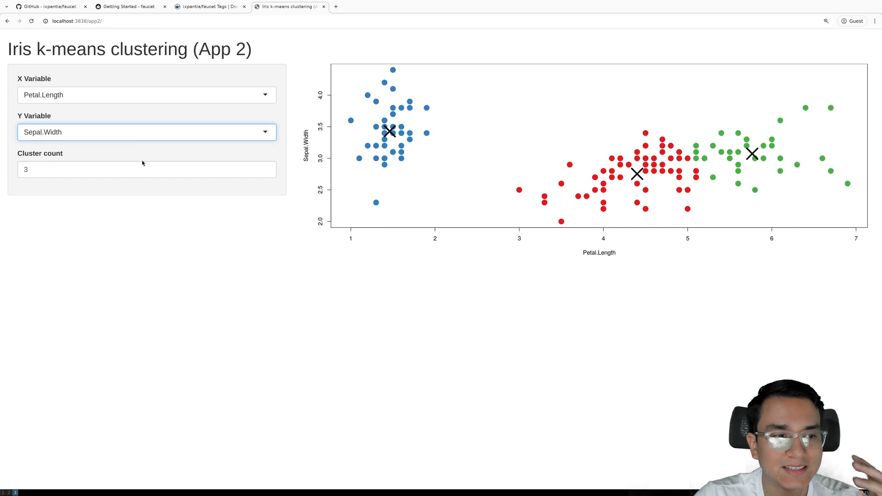
Plot the k-means clusters with Petal.Width as the Y variable.
left_click(146, 131)
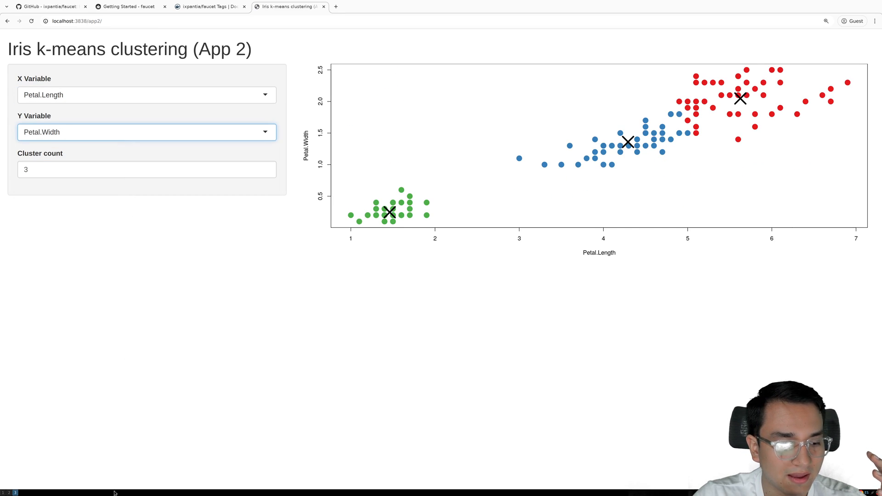